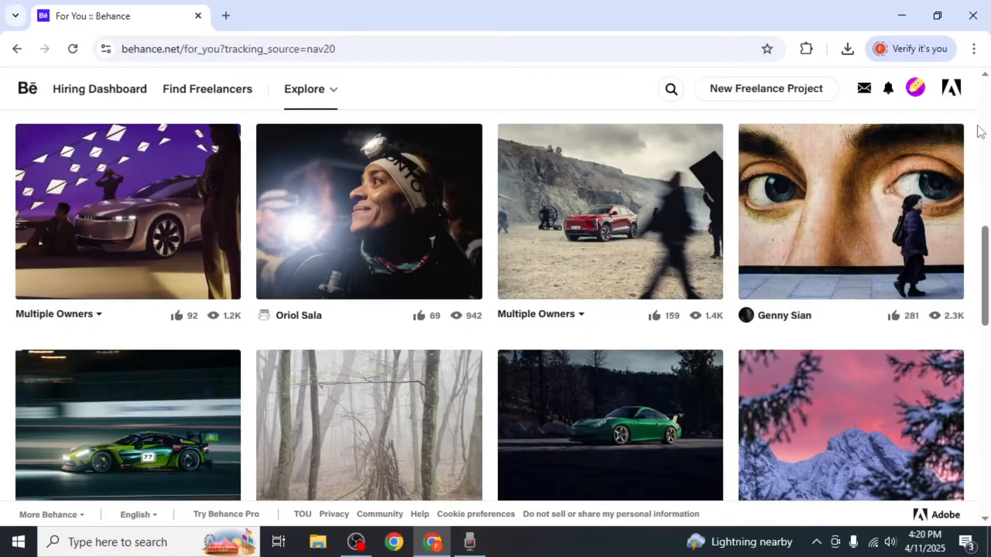
pyautogui.moveTo(354, 85)
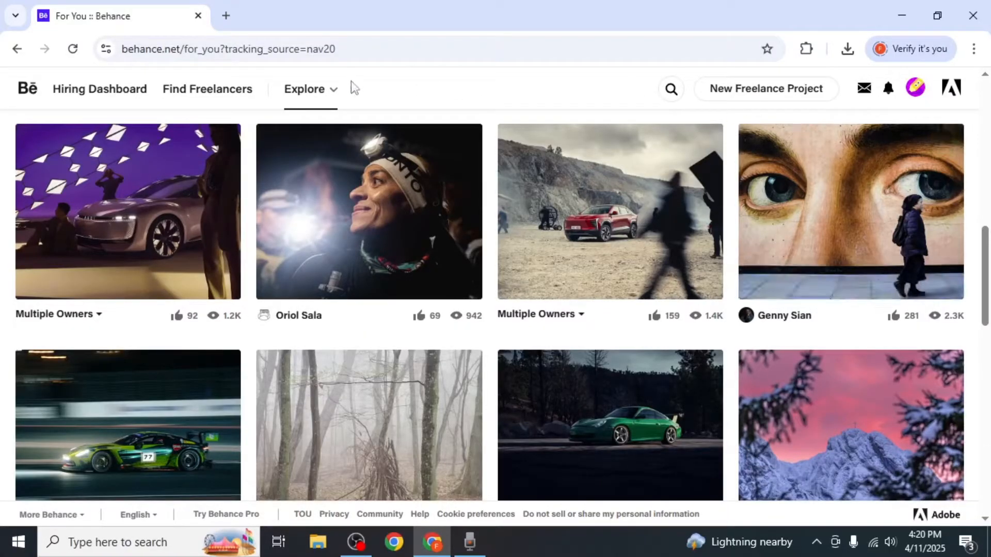
# Switch from the For You feed to Search & Explore through the Explore menu
pyautogui.click(305, 90)
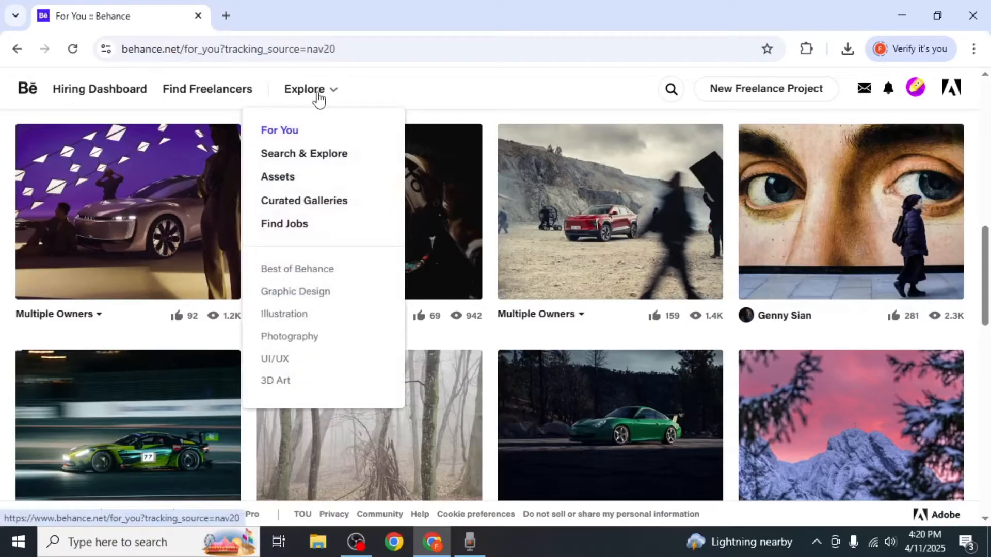
pyautogui.click(303, 153)
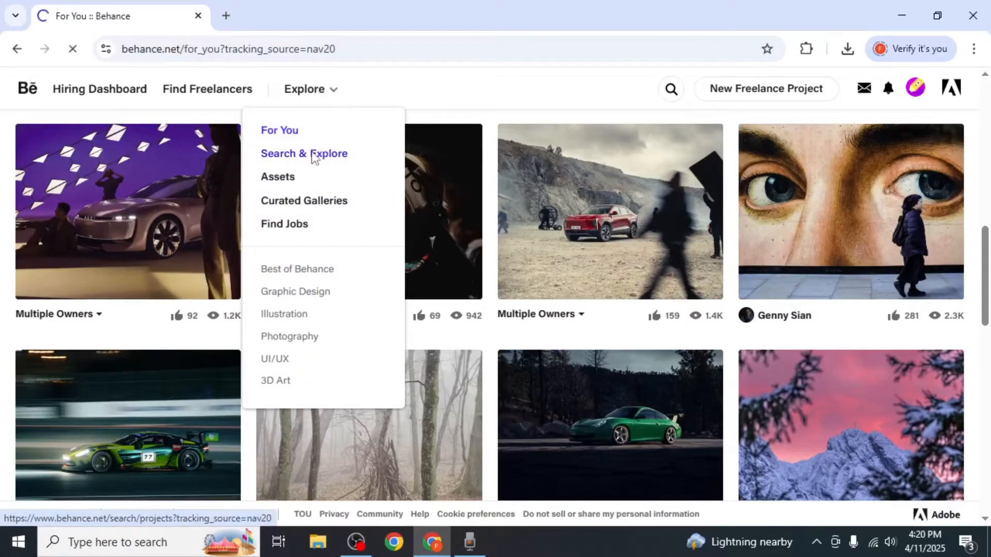
# Search the Assets category for 'fonts' and then for 'legacy font'
pyautogui.click(304, 153)
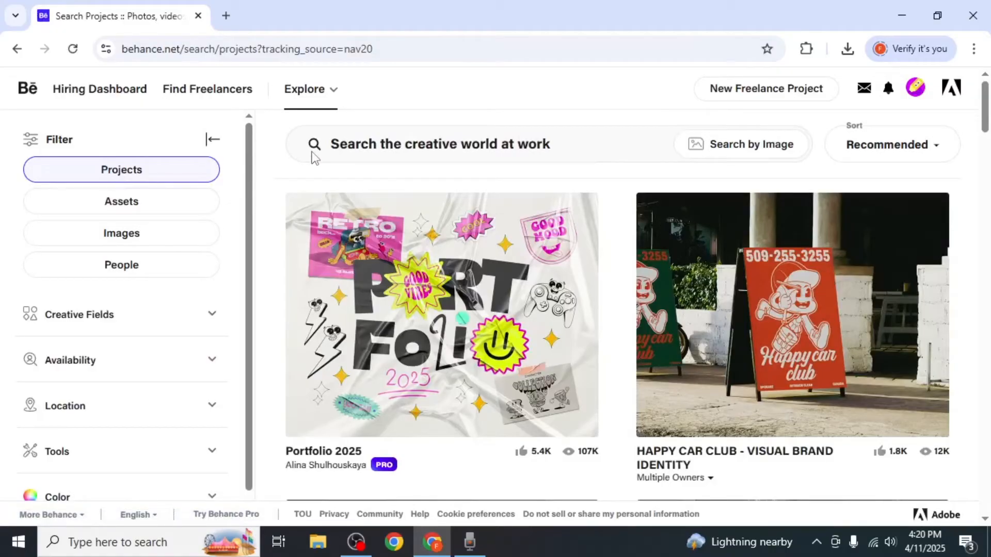
pyautogui.click(121, 201)
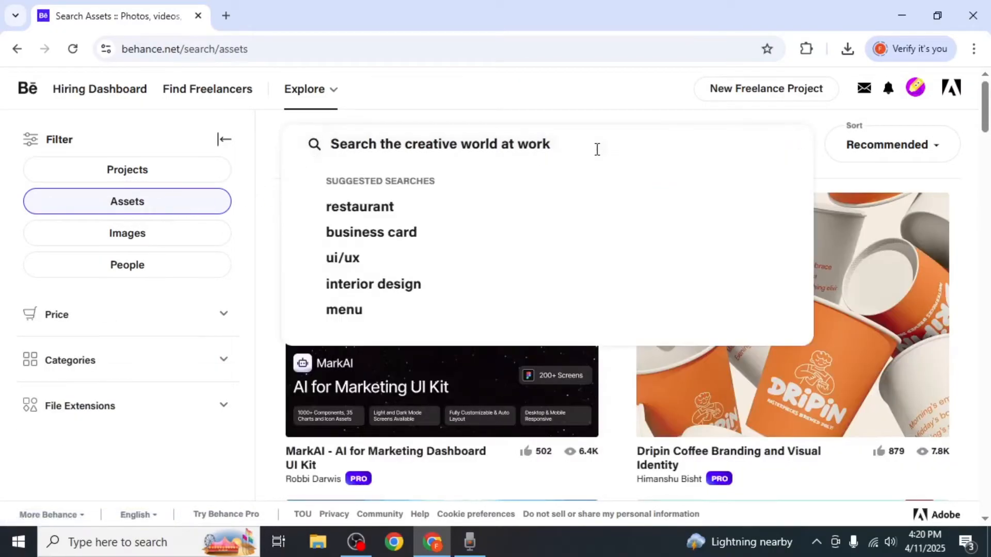
pyautogui.write('fonts')
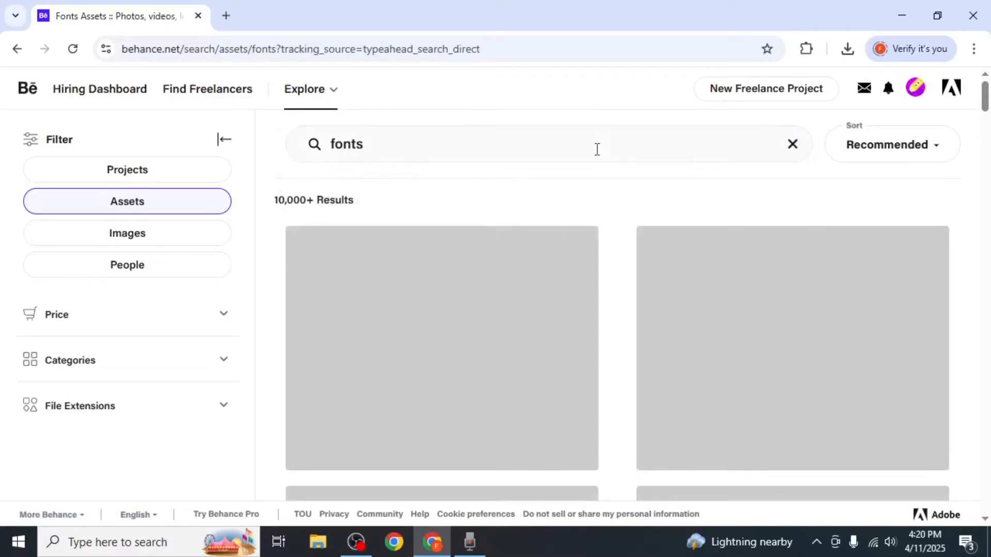
pyautogui.scroll(-3)
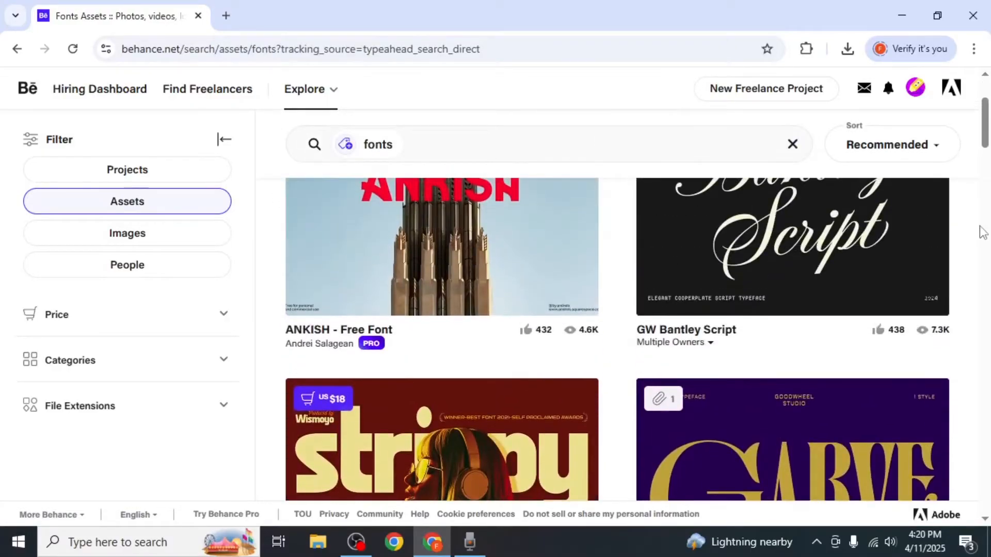
pyautogui.scroll(3)
pyautogui.write('legacy ')
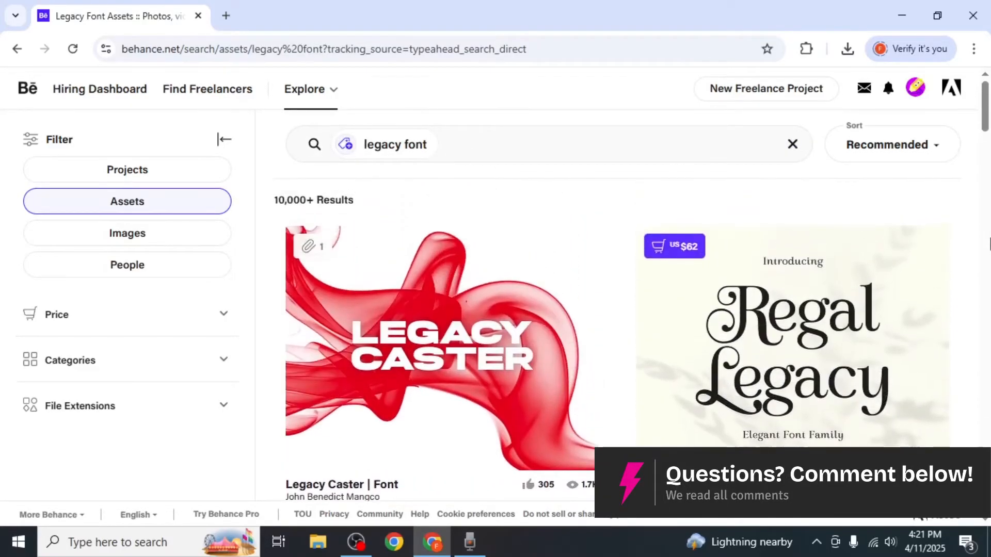
# Download the free 575 KB Legacy Caster zip from the Legacy Caster | Font project
pyautogui.click(442, 348)
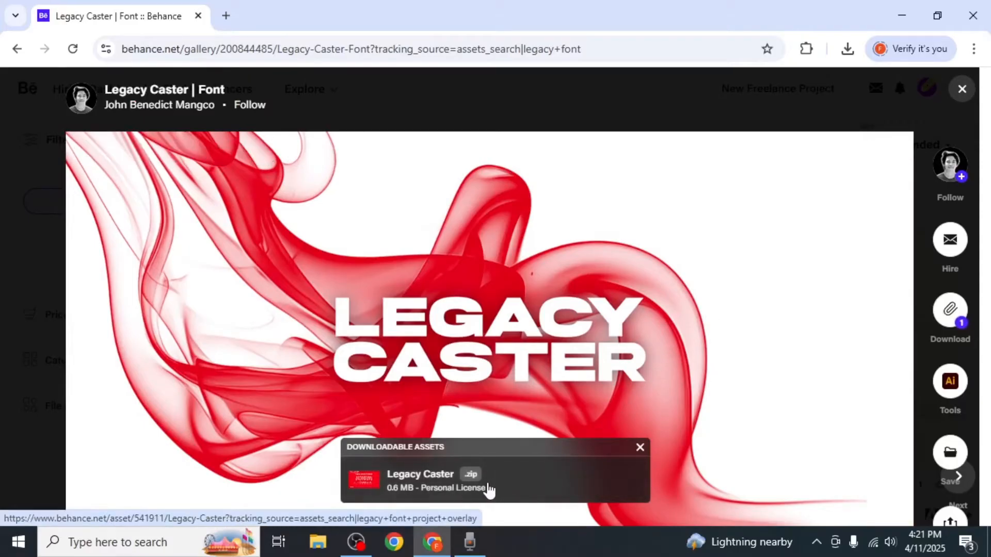
pyautogui.moveTo(487, 490)
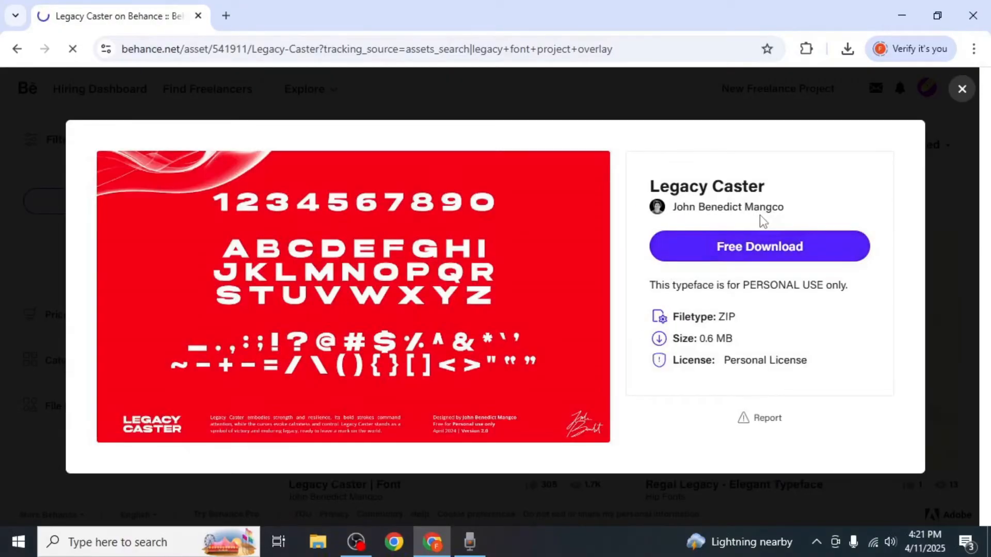
pyautogui.click(758, 247)
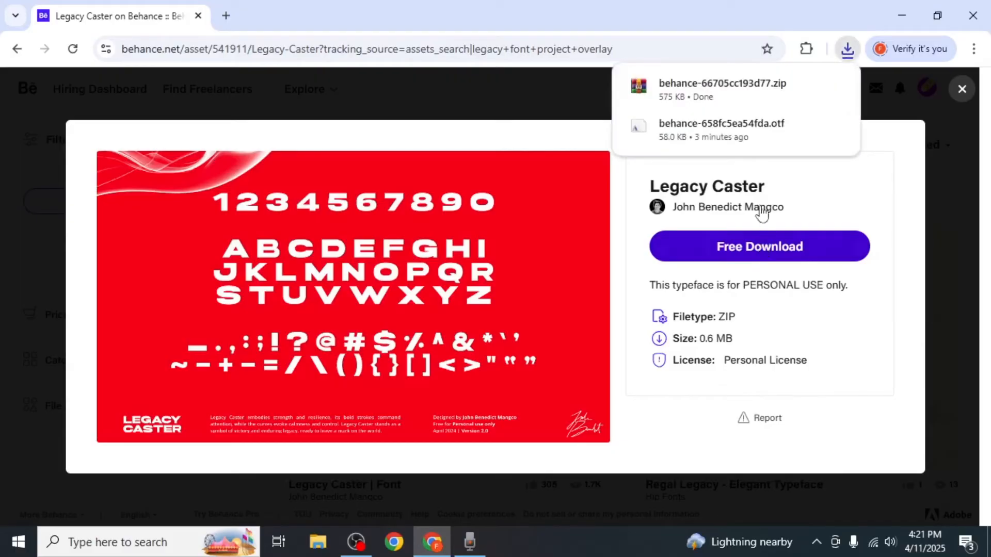
# Extract the Legacy Caster zip inside New folder in Downloads
pyautogui.click(318, 543)
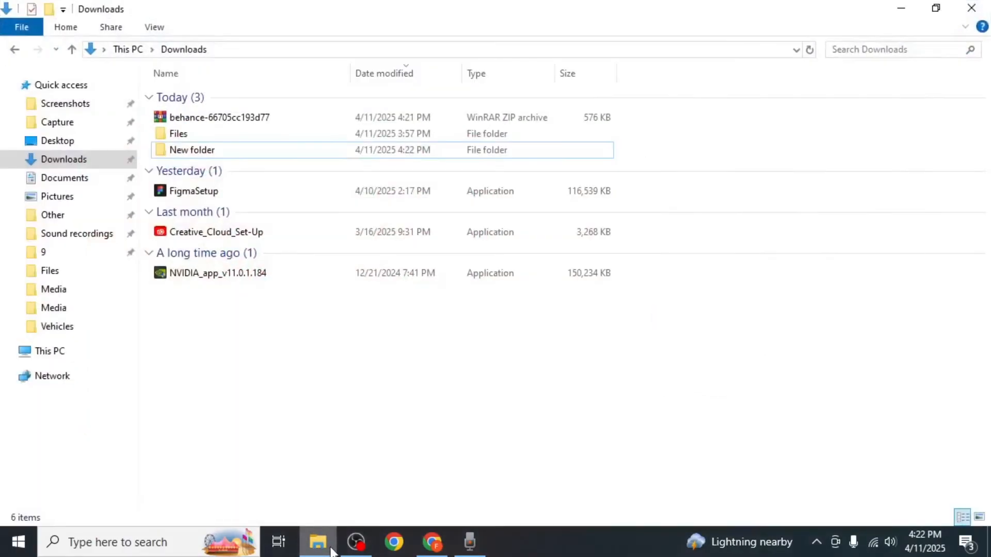
pyautogui.click(219, 118)
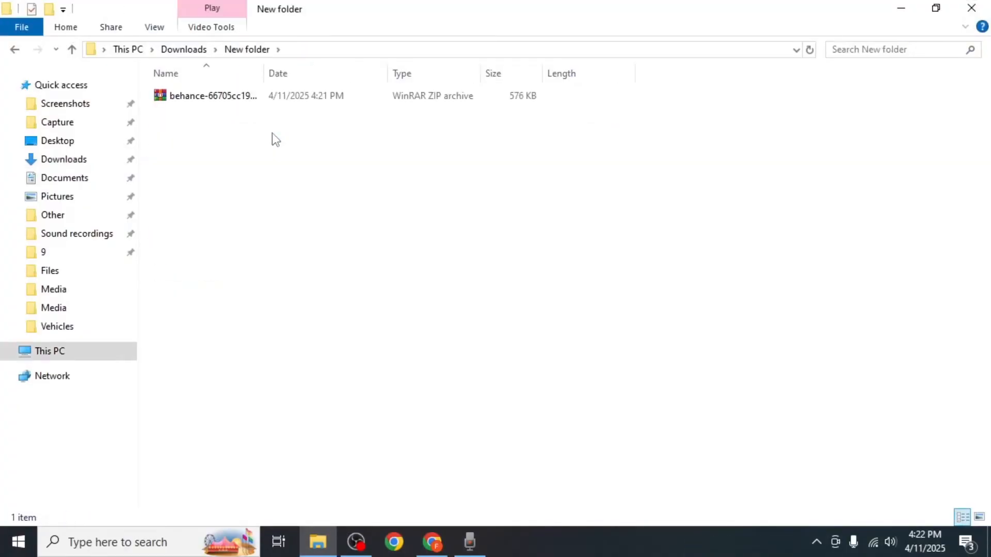
pyautogui.rightClick(213, 95)
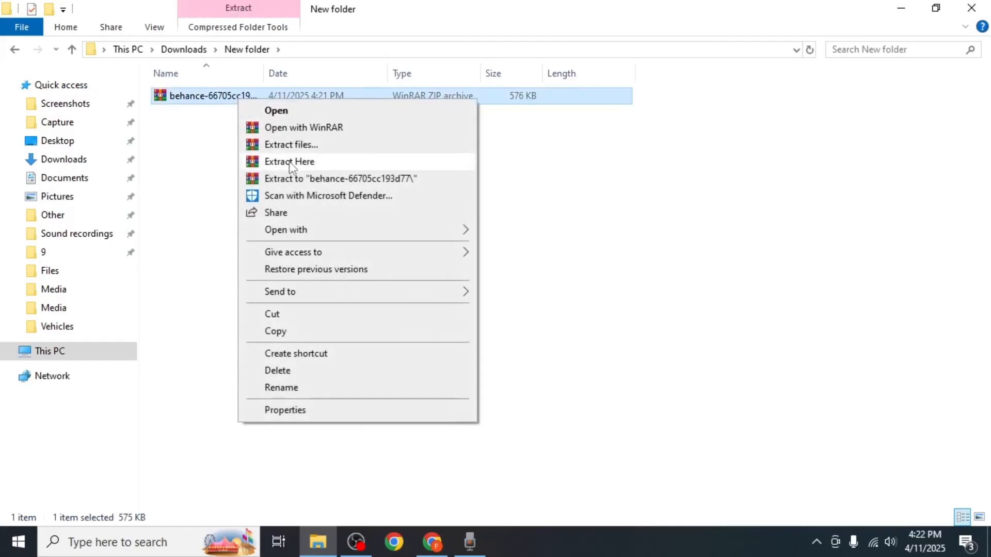
pyautogui.click(289, 161)
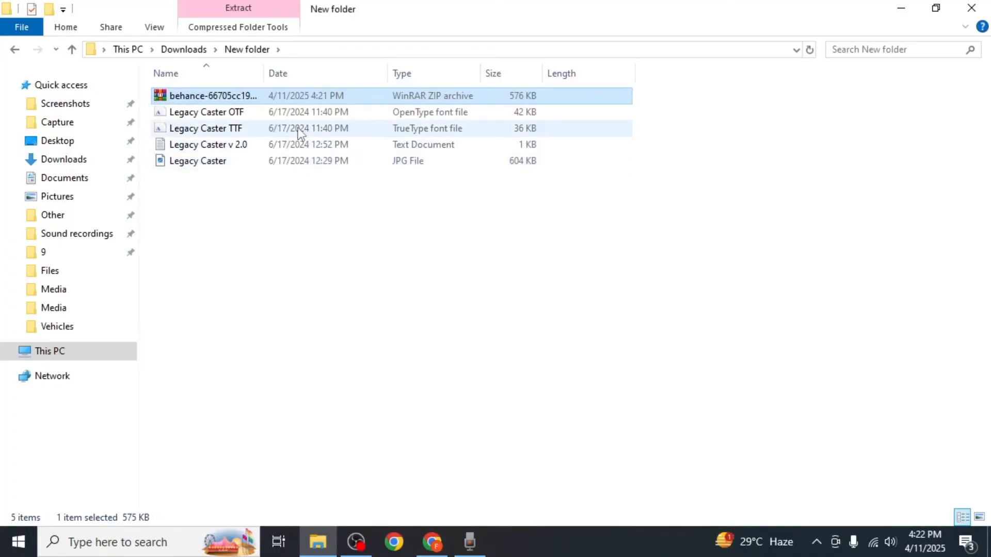
# Install the Legacy Caster TTF font from its preview, then close the viewer
pyautogui.click(206, 129)
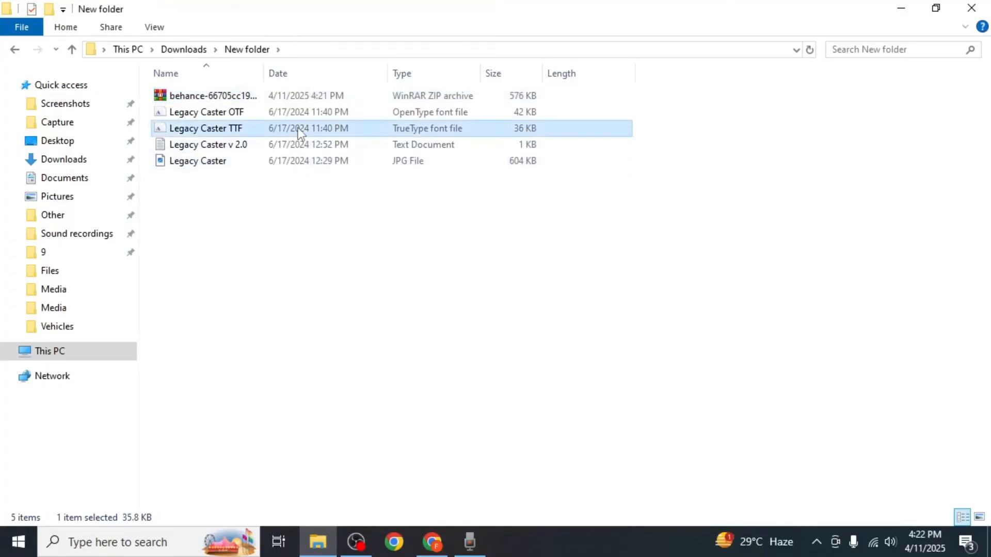
pyautogui.doubleClick(206, 112)
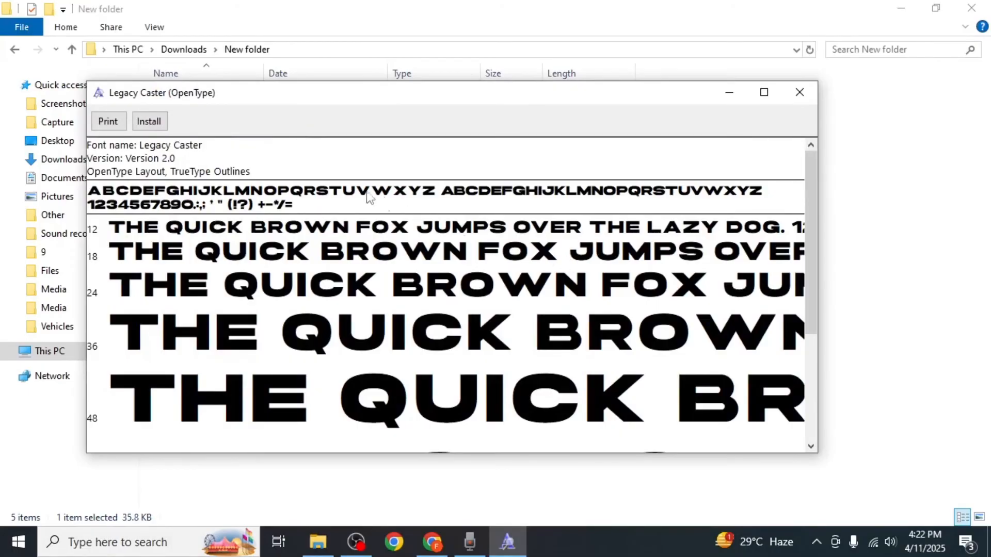
pyautogui.click(149, 121)
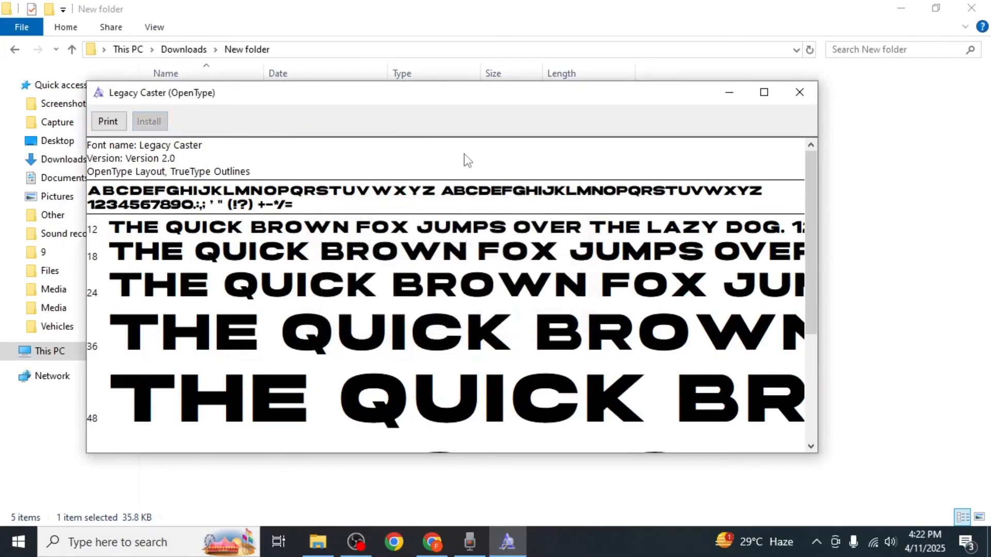
pyautogui.click(799, 92)
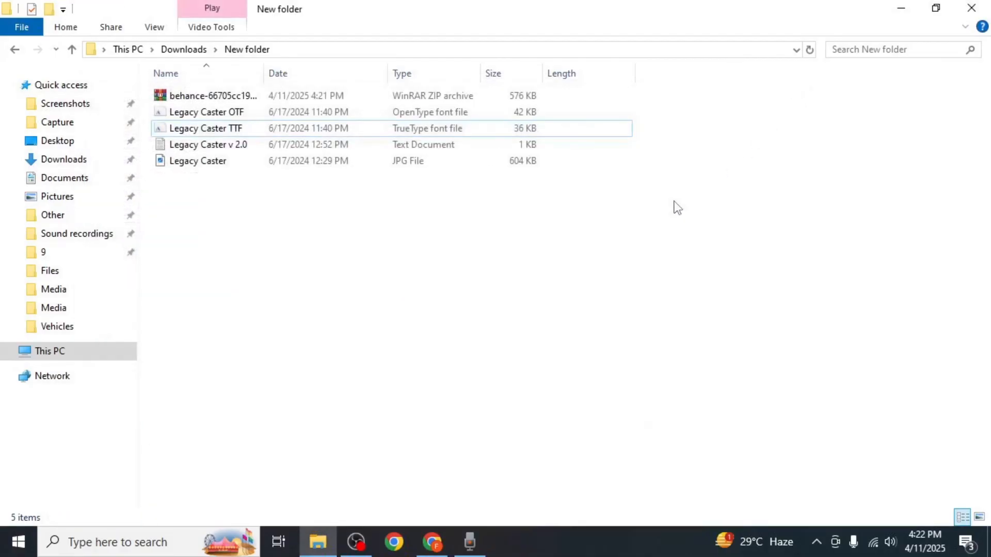